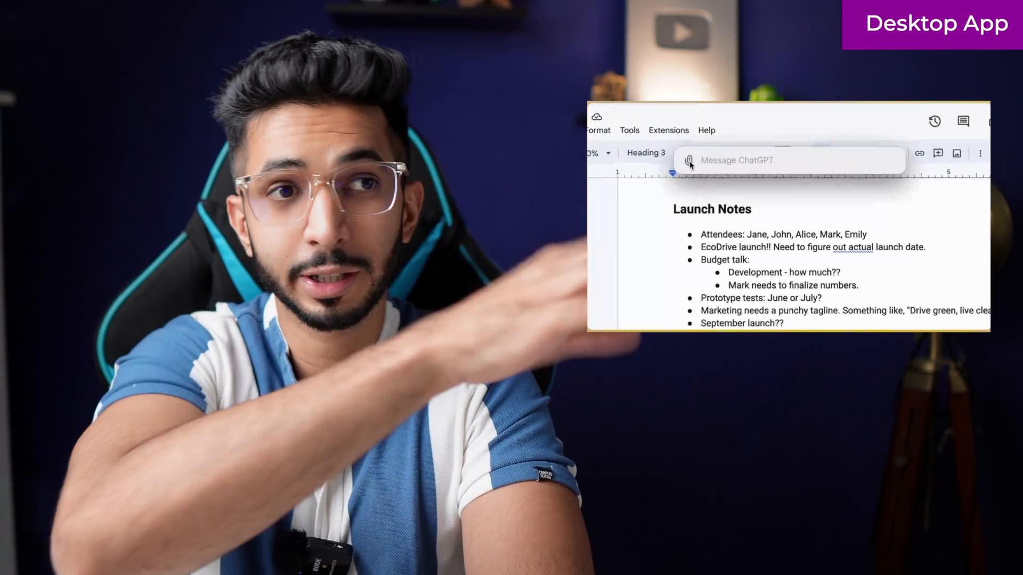
- Reveal the paperclip attachment menu and choose Upload Photo for the message
click(686, 162)
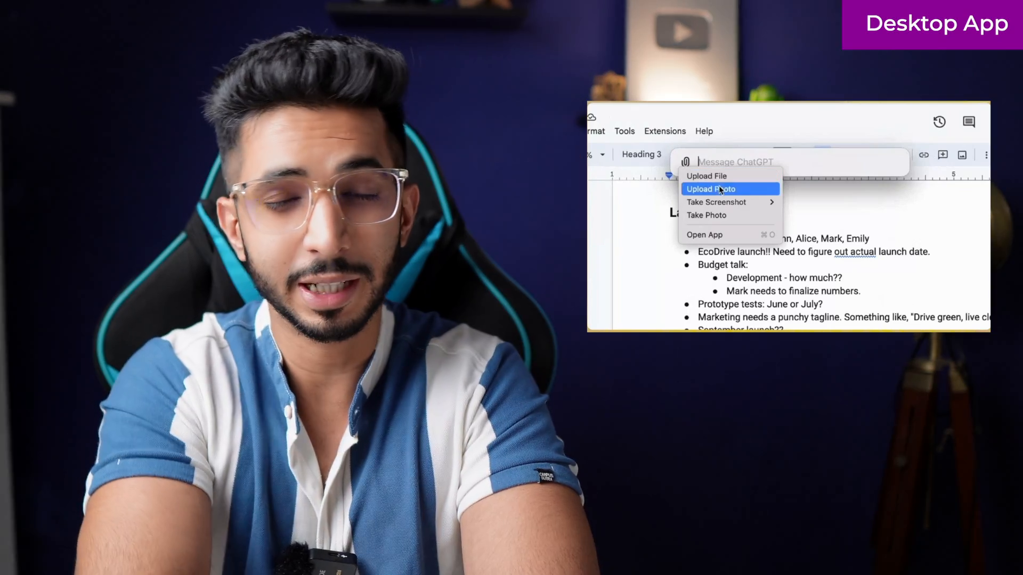
click(716, 202)
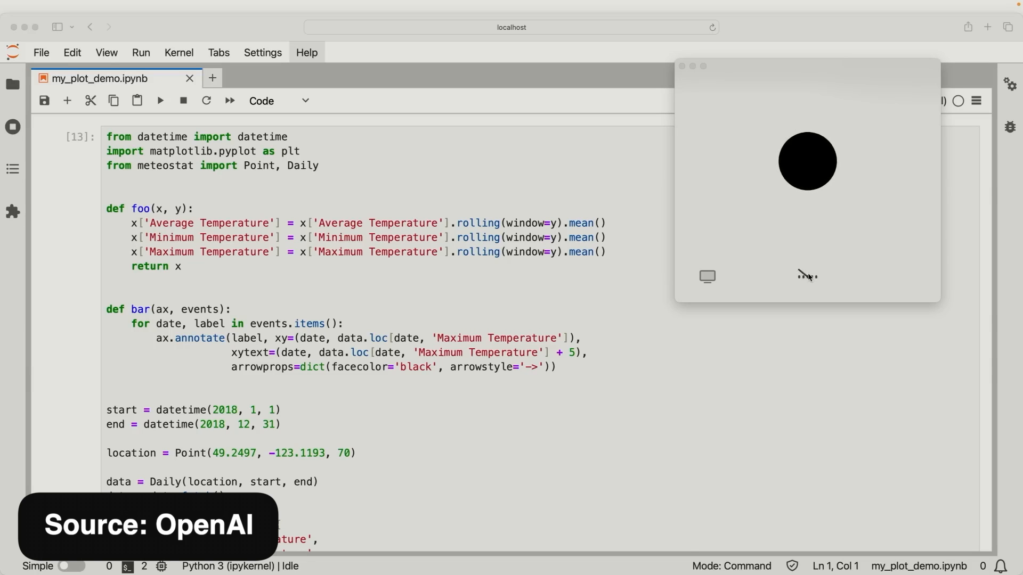
mouse_move(976, 241)
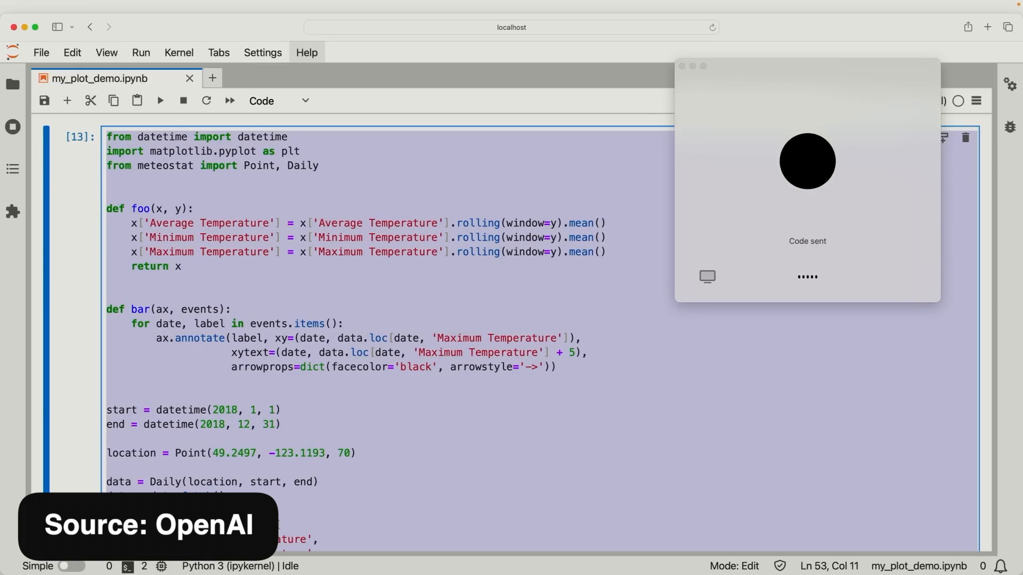
click(452, 182)
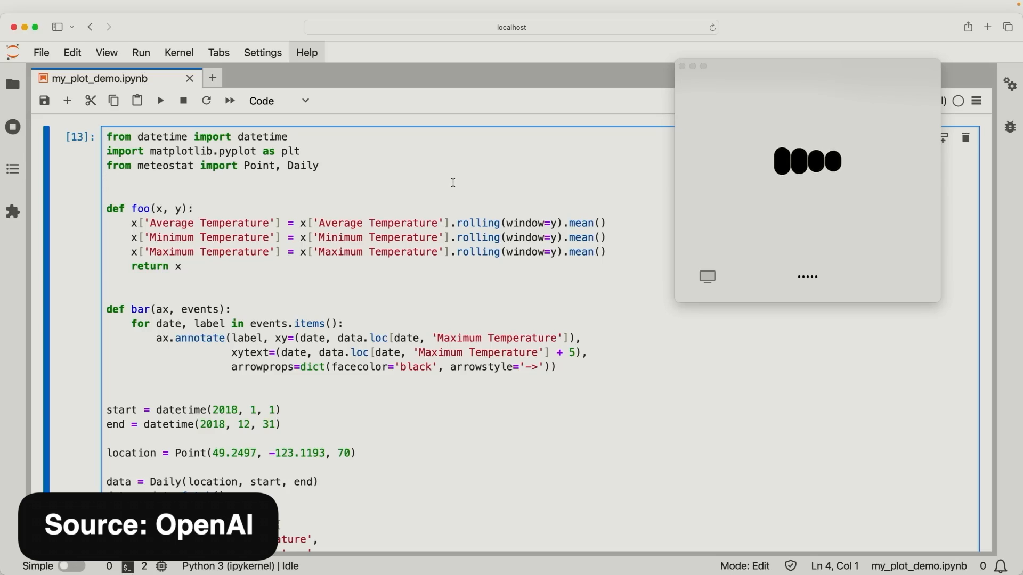
click(108, 180)
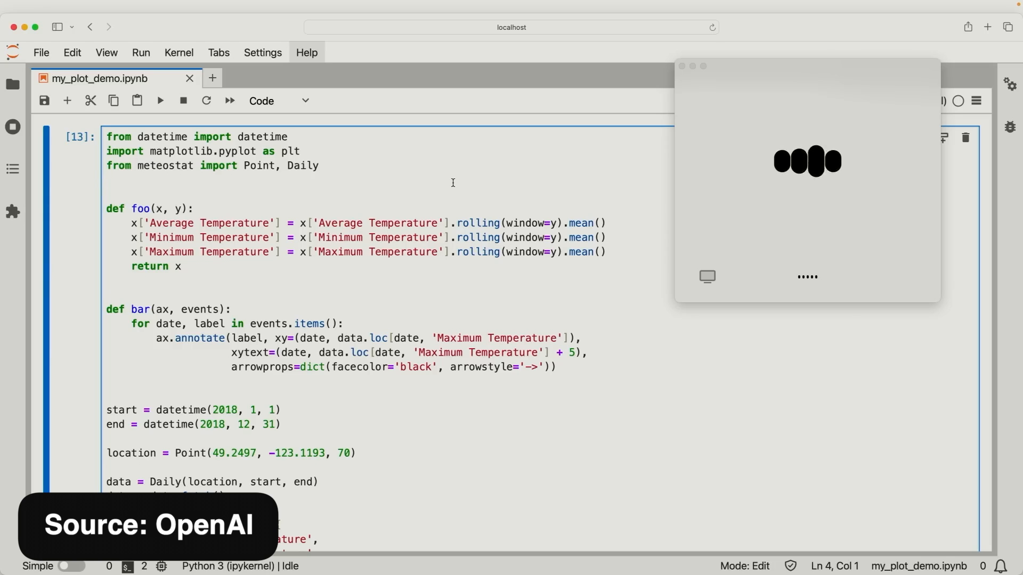
click(107, 180)
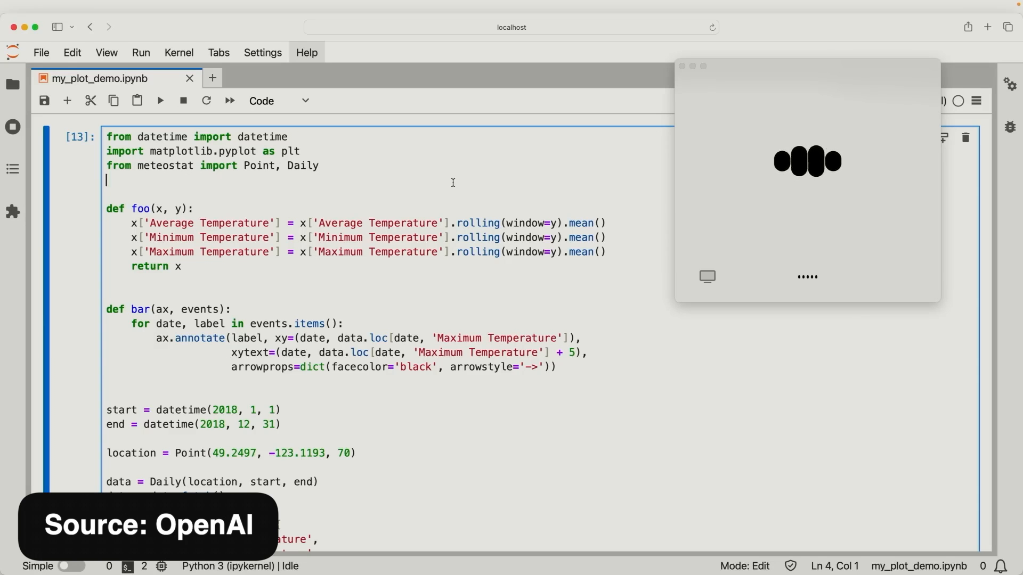